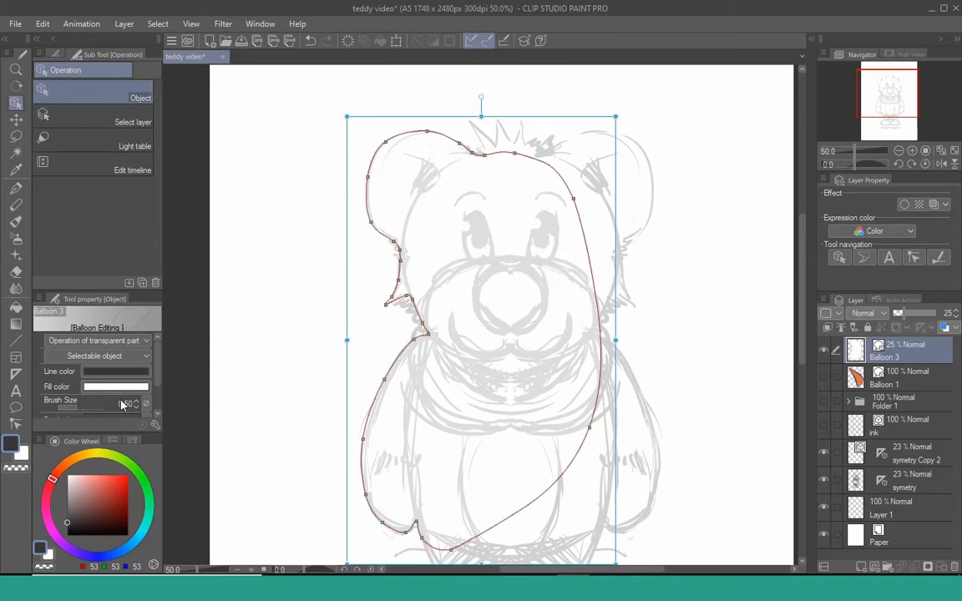
Step: Move the balloon's control points so its outline wraps the bear's head and side
{"action": "left_click", "coordinate": [115, 386]}
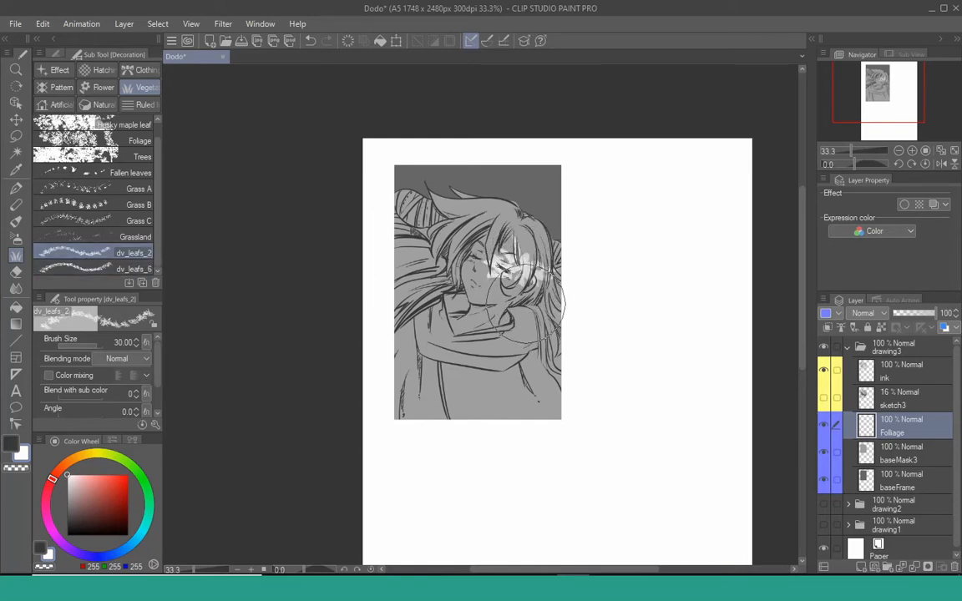
Step: Scatter leaves with the Foliage brush over the couple's lower half and hair
{"action": "left_click_drag", "start_coordinate": [501, 276], "coordinate": [535, 350]}
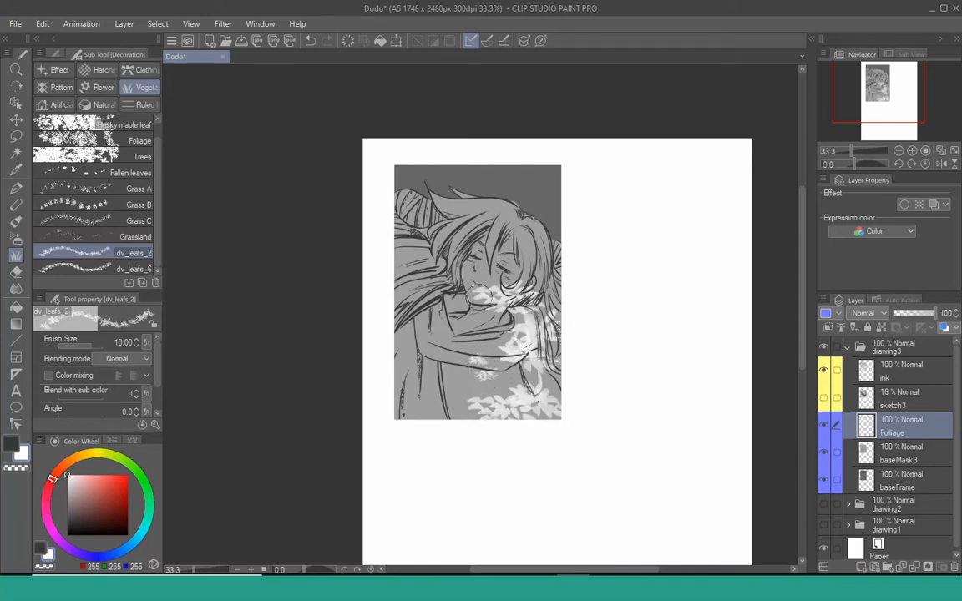
{"action": "left_click_drag", "start_coordinate": [480, 292], "coordinate": [543, 371]}
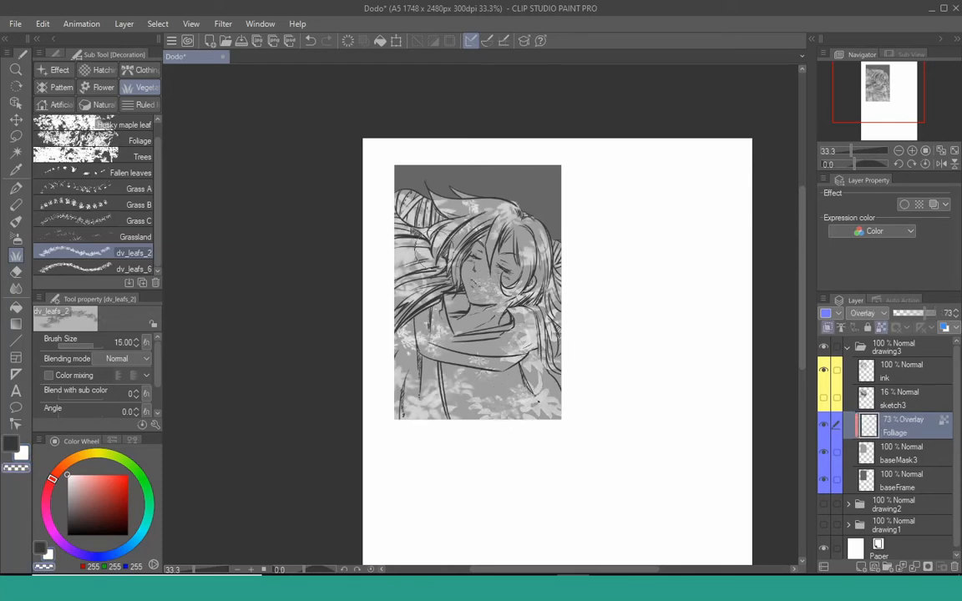
{"action": "left_click_drag", "start_coordinate": [421, 197], "coordinate": [437, 254]}
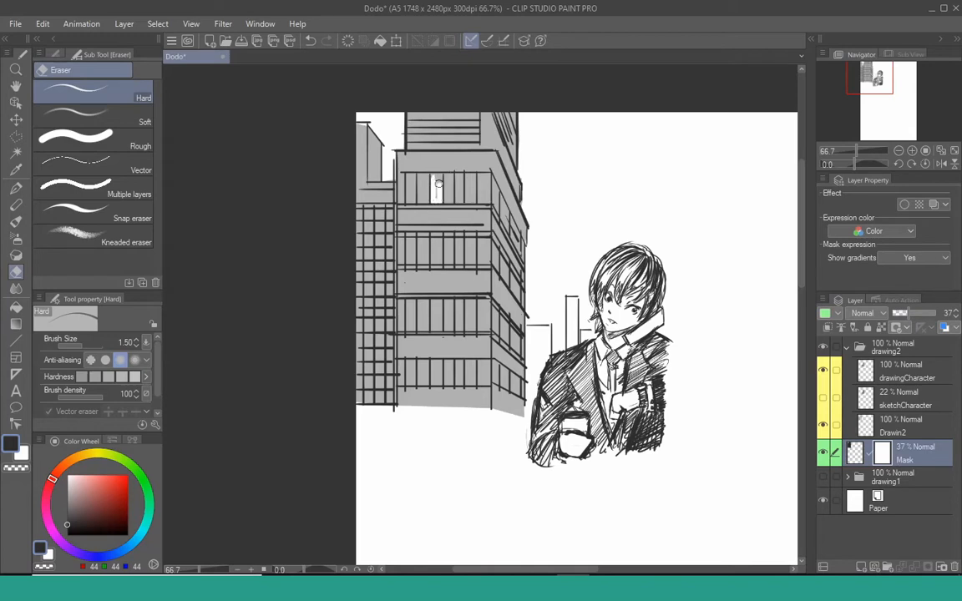
Step: Select the Mask layer to clean it with the Hard eraser over the boy panel
{"action": "left_click", "coordinate": [436, 177]}
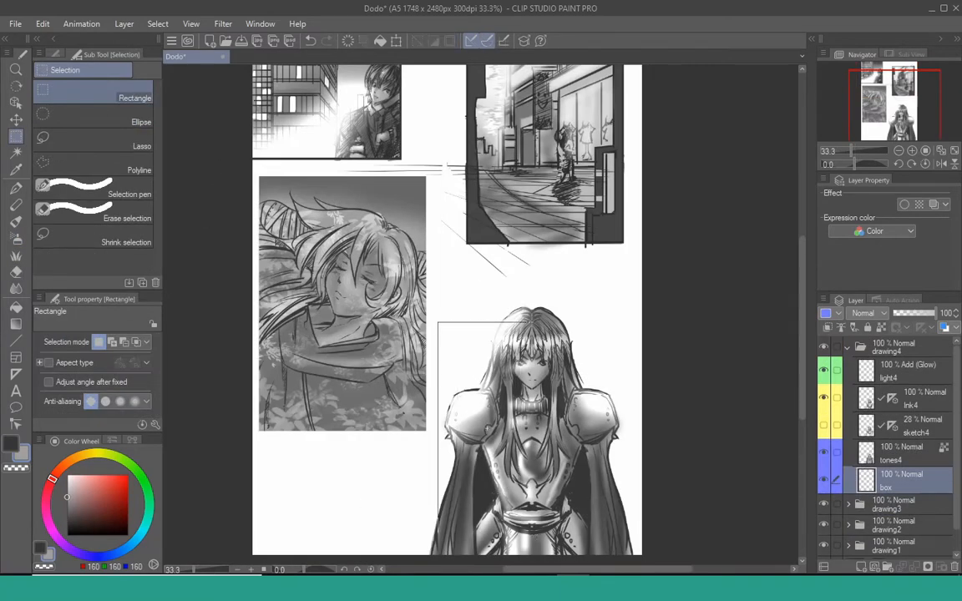
Step: Select horizontal bands over the armored figure, fill them gray, and add sparkles near the hair
{"action": "left_click_drag", "start_coordinate": [438, 322], "coordinate": [628, 561]}
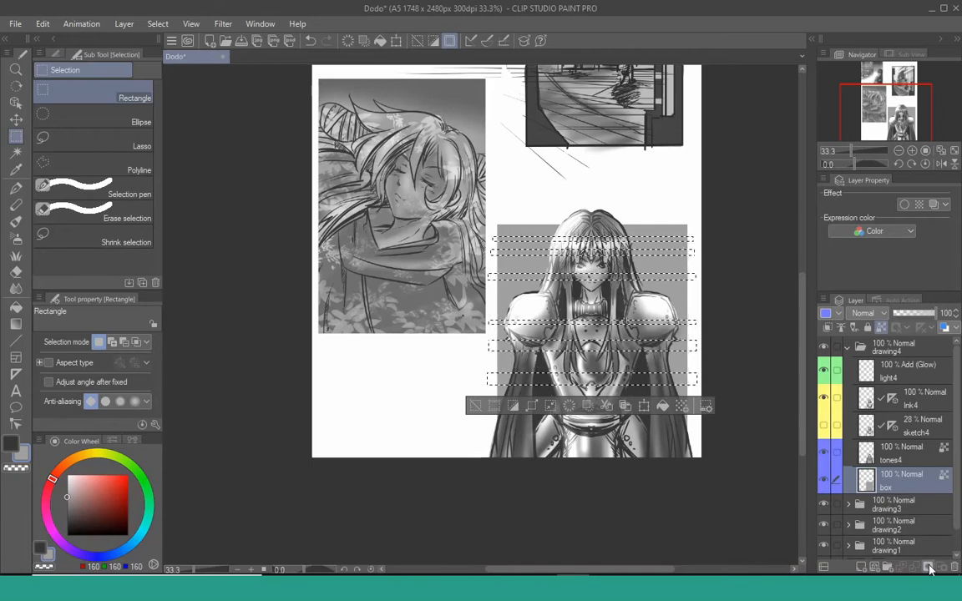
{"action": "left_click", "coordinate": [928, 566]}
{"action": "type", "text": "complement"}
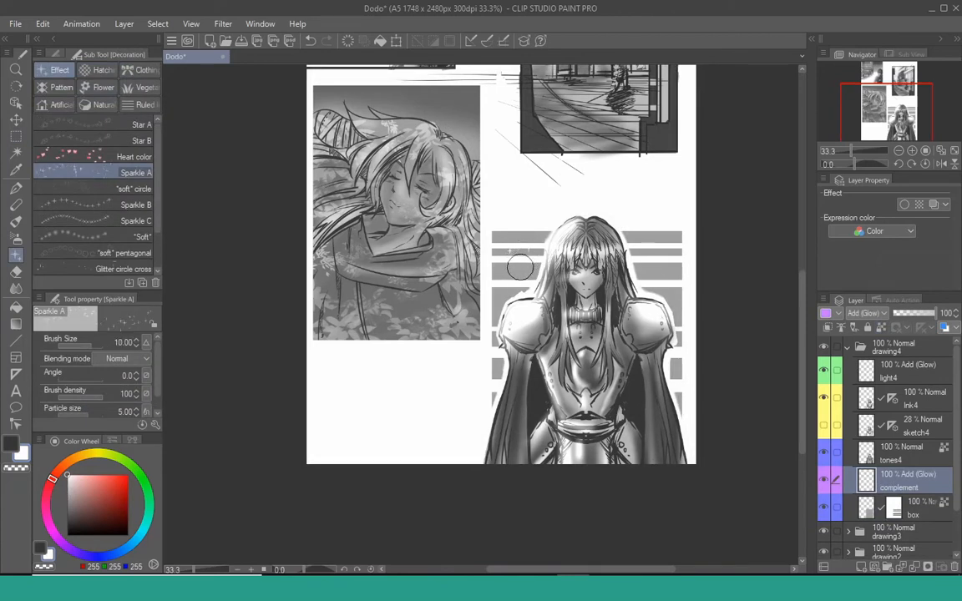
{"action": "left_click_drag", "start_coordinate": [518, 267], "coordinate": [676, 287]}
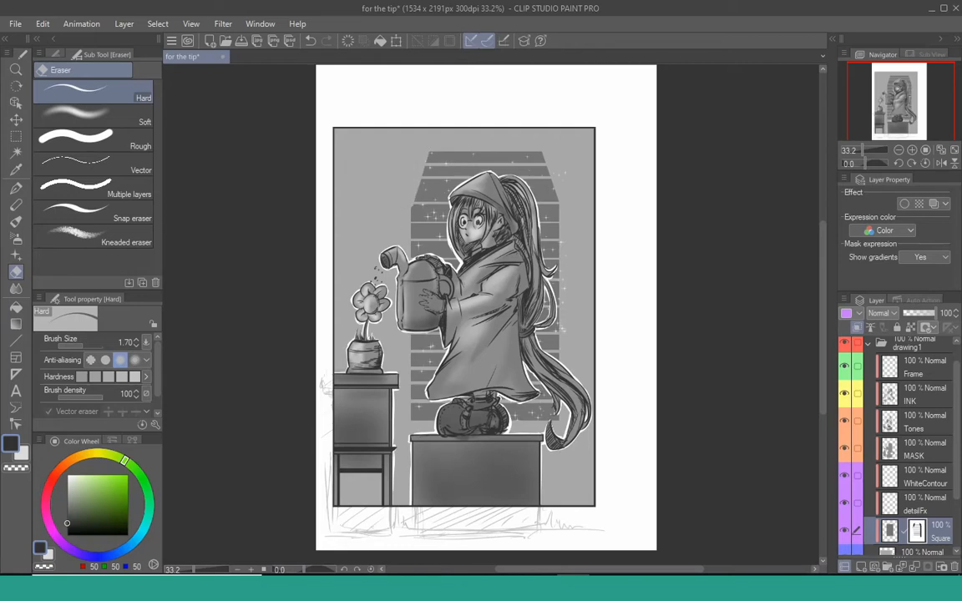
{"action": "mouse_move", "coordinate": [541, 150]}
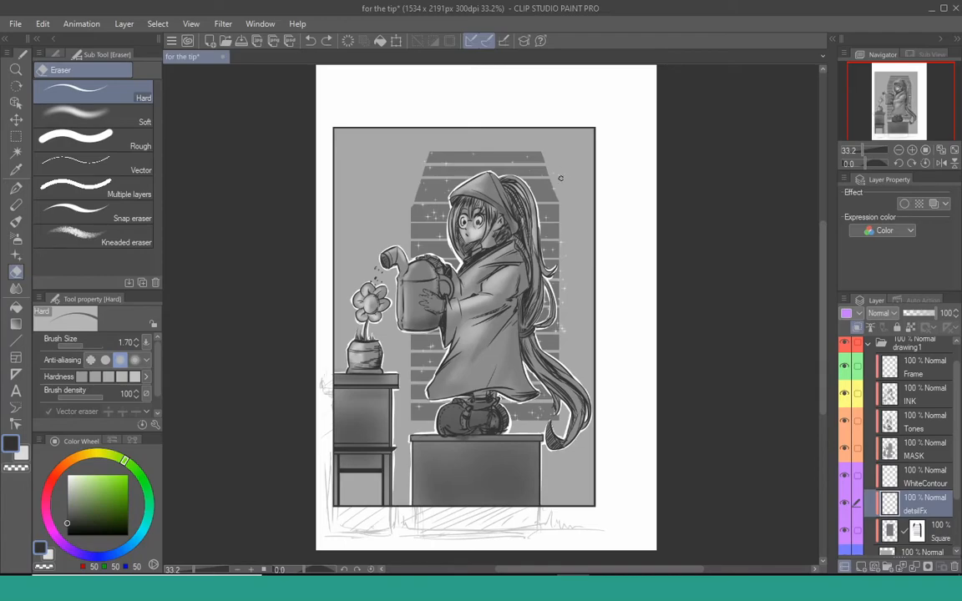
{"action": "mouse_move", "coordinate": [568, 200]}
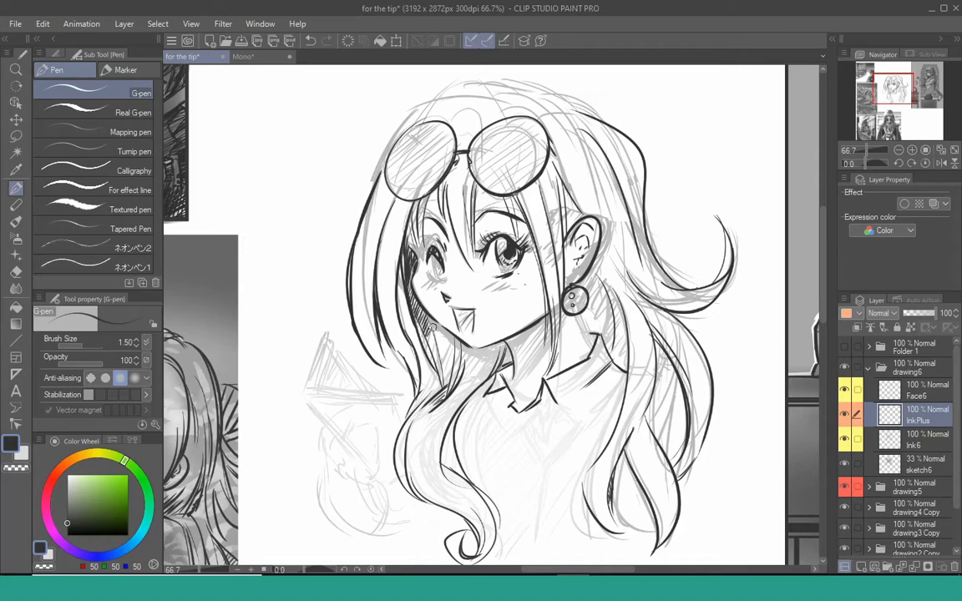
Step: Ink clean G-pen strands along the girl's hair on the lineart layer
{"action": "left_click_drag", "start_coordinate": [431, 326], "coordinate": [441, 367]}
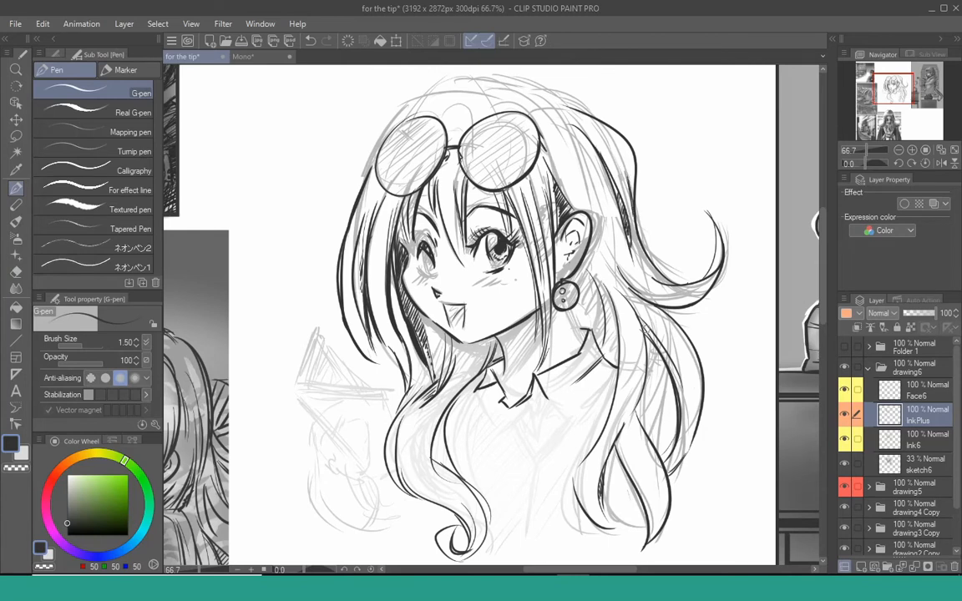
{"action": "left_click_drag", "start_coordinate": [580, 284], "coordinate": [576, 342]}
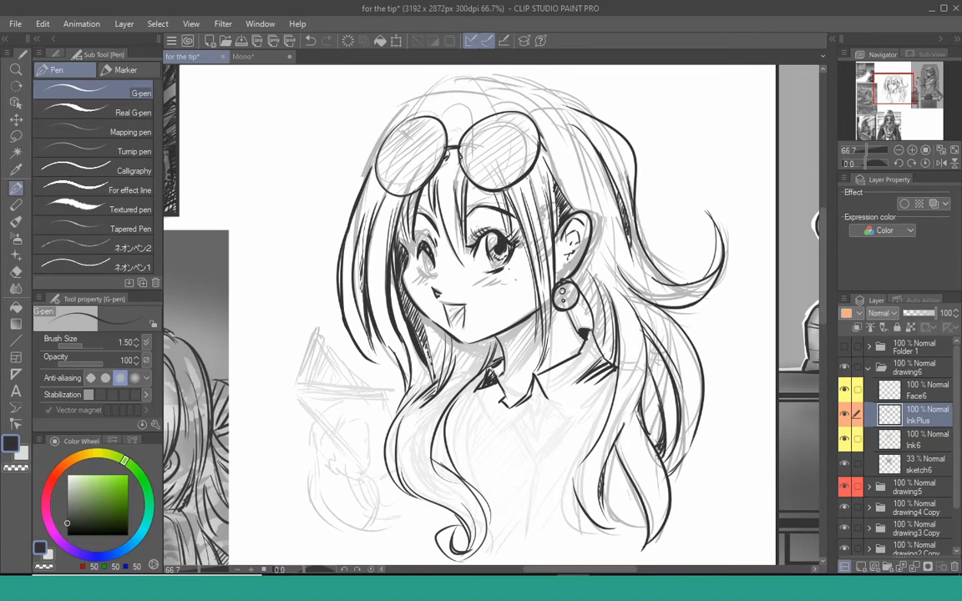
{"action": "left_click_drag", "start_coordinate": [676, 301], "coordinate": [659, 451]}
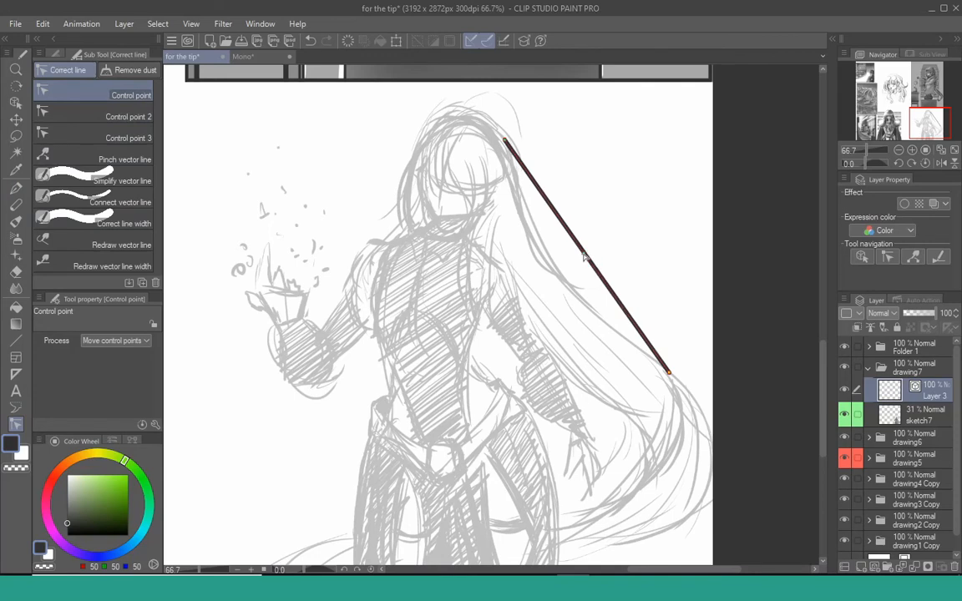
Step: Bend the upper hair vector stroke with control points to follow the sketch
{"action": "left_click_drag", "start_coordinate": [584, 257], "coordinate": [565, 284]}
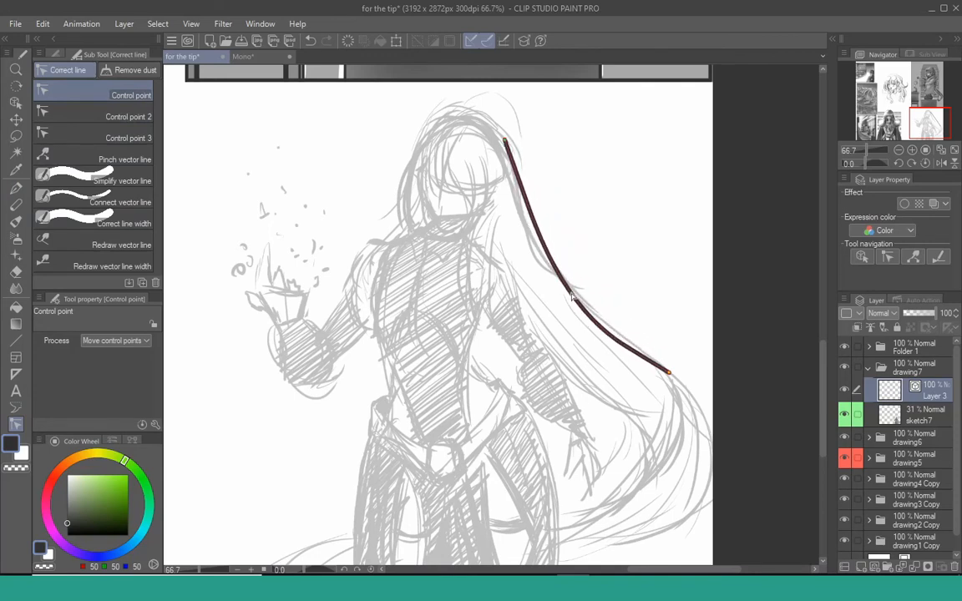
{"action": "left_click_drag", "start_coordinate": [571, 298], "coordinate": [534, 230]}
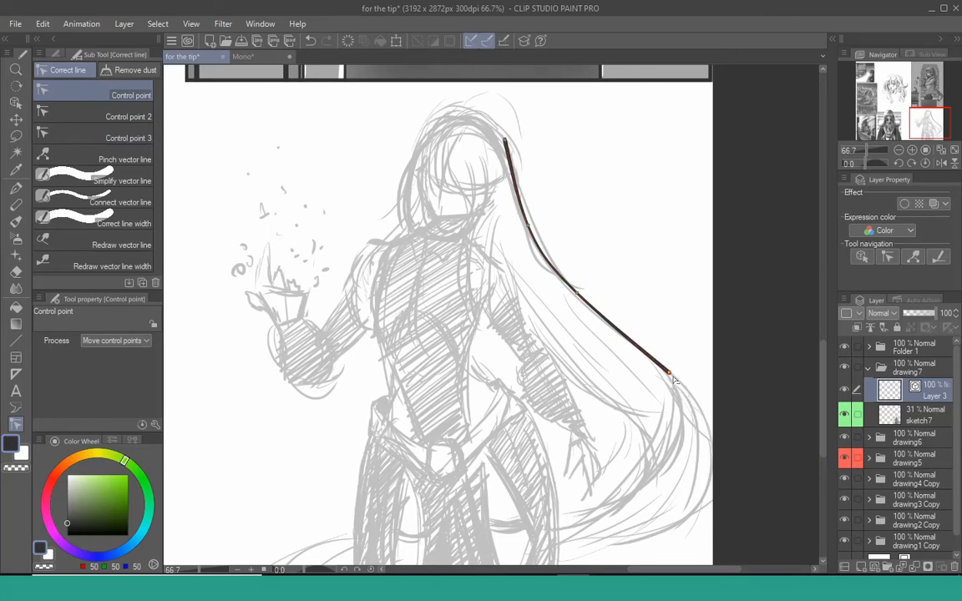
{"action": "left_click_drag", "start_coordinate": [668, 374], "coordinate": [685, 386]}
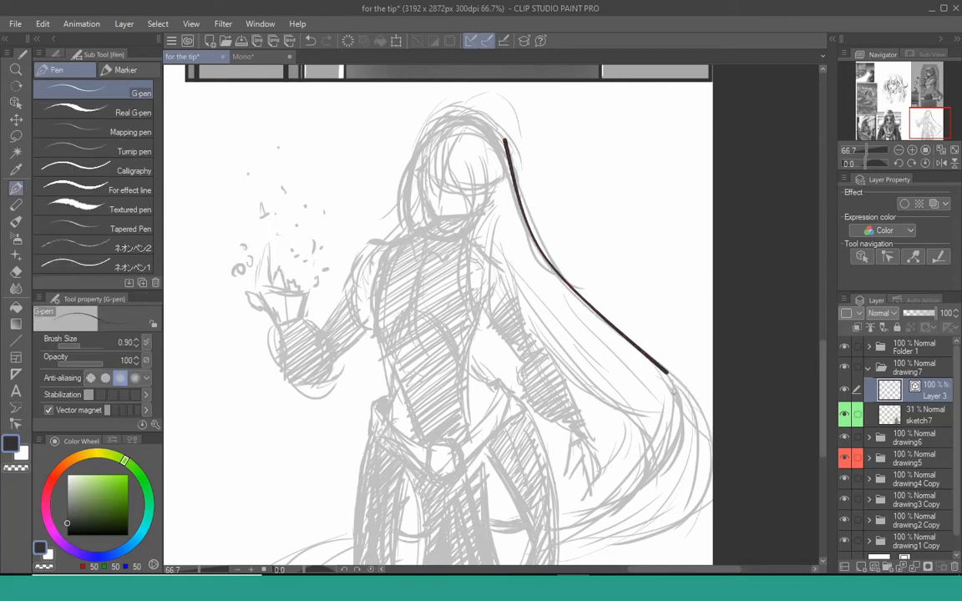
Step: Extend the hair line downward with new strokes and curve the lower one
{"action": "left_click_drag", "start_coordinate": [668, 380], "coordinate": [615, 501]}
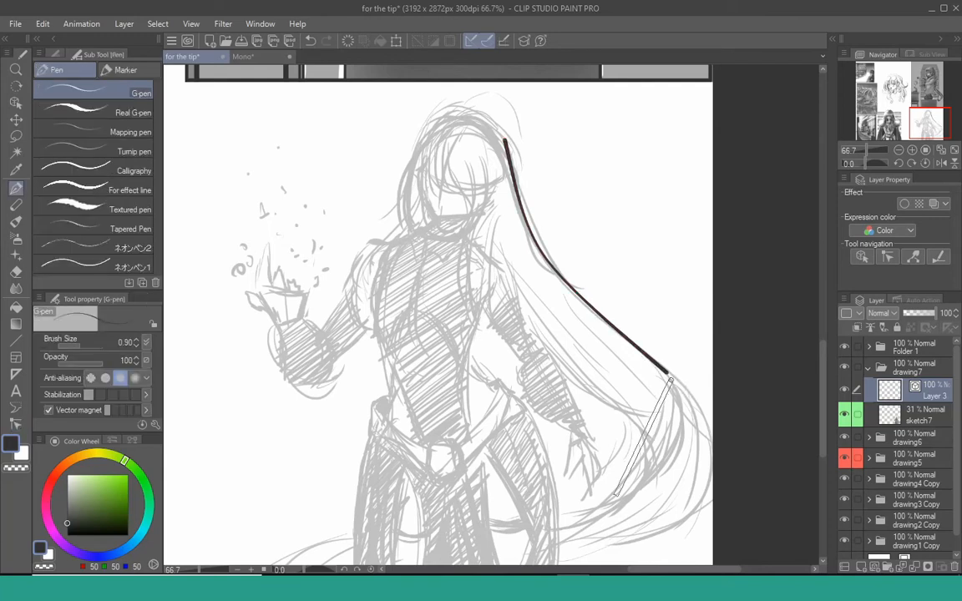
{"action": "left_click_drag", "start_coordinate": [668, 381], "coordinate": [598, 518]}
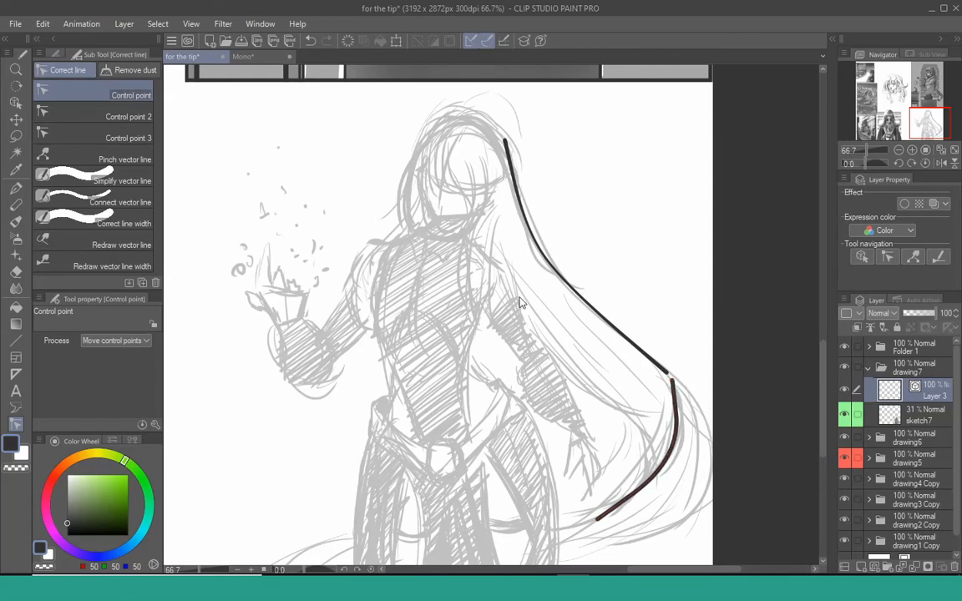
{"action": "left_click_drag", "start_coordinate": [667, 375], "coordinate": [668, 460]}
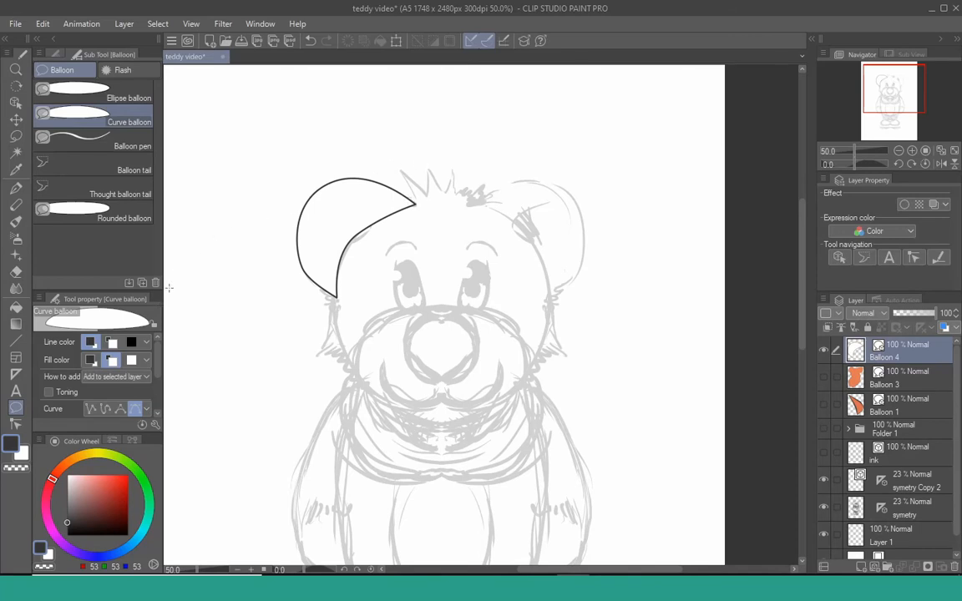
Step: Lower the balloon layer to 46% opacity and pull its outline down the bear's side with the Object tool
{"action": "left_click_drag", "start_coordinate": [932, 314], "coordinate": [904, 314]}
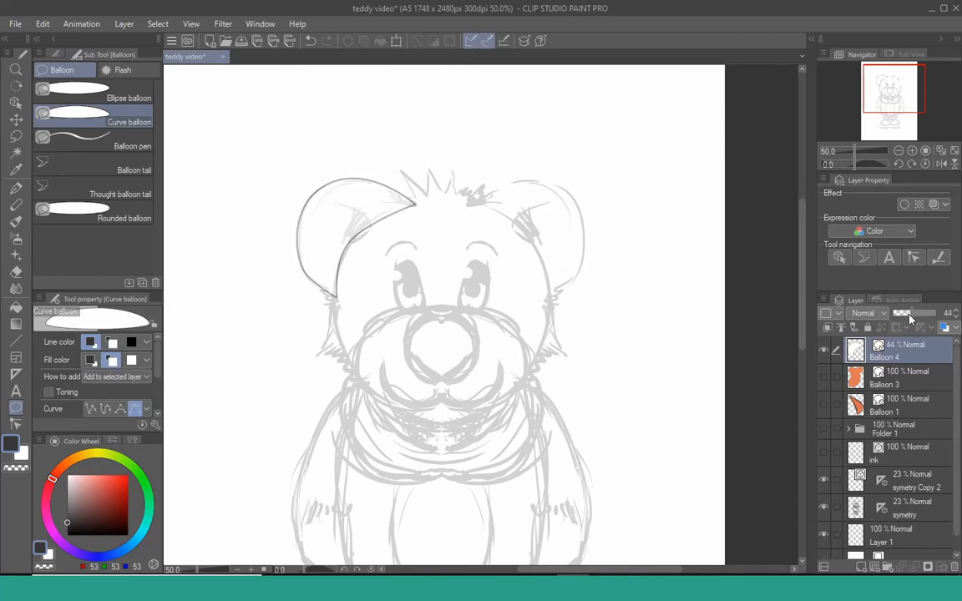
{"action": "left_click", "coordinate": [15, 426]}
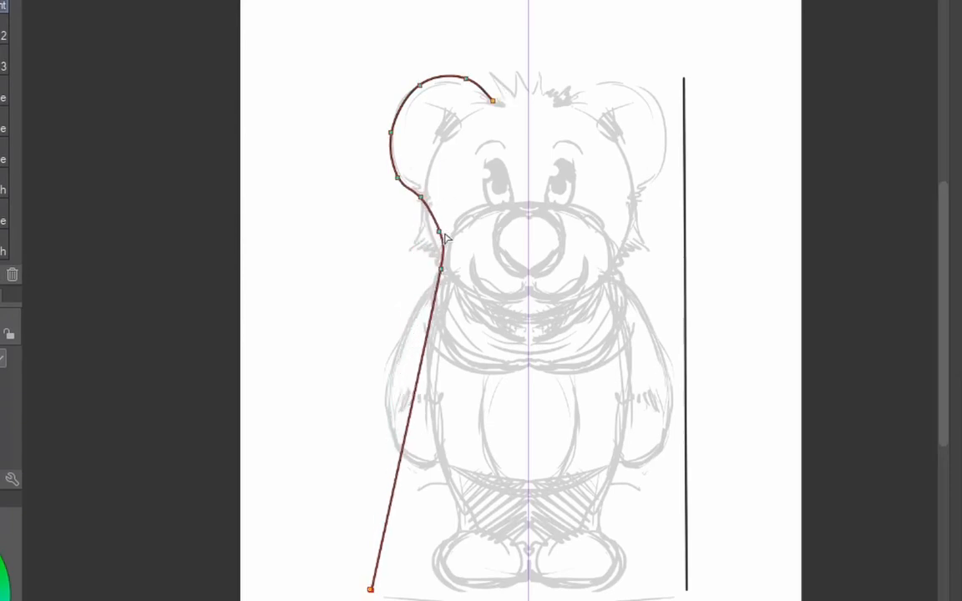
{"action": "left_click_drag", "start_coordinate": [437, 237], "coordinate": [427, 267]}
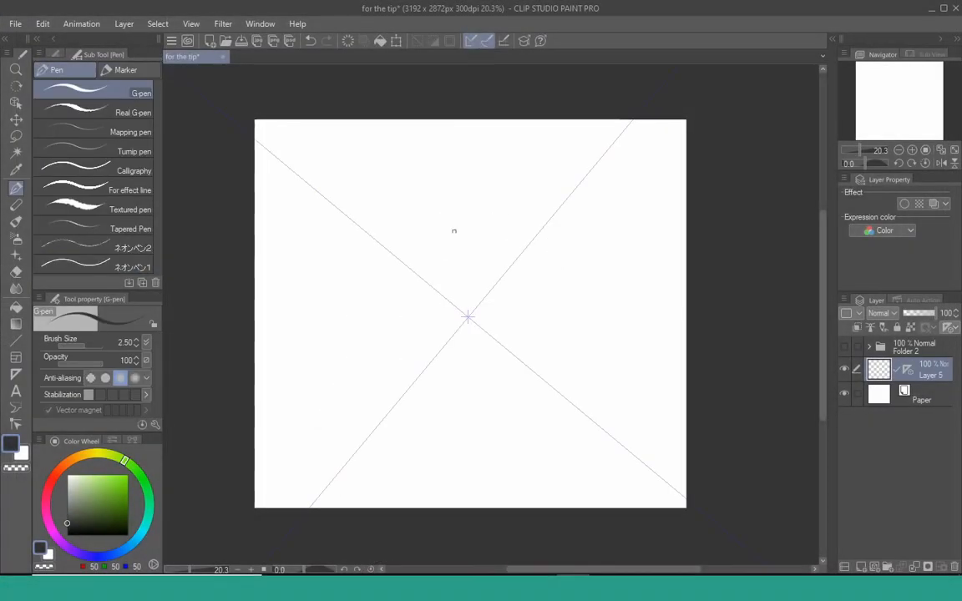
Step: Draw the mirrored head outline, face and pointed collar on Layer 5 with the symmetry ruler
{"action": "left_click_drag", "start_coordinate": [451, 184], "coordinate": [493, 251]}
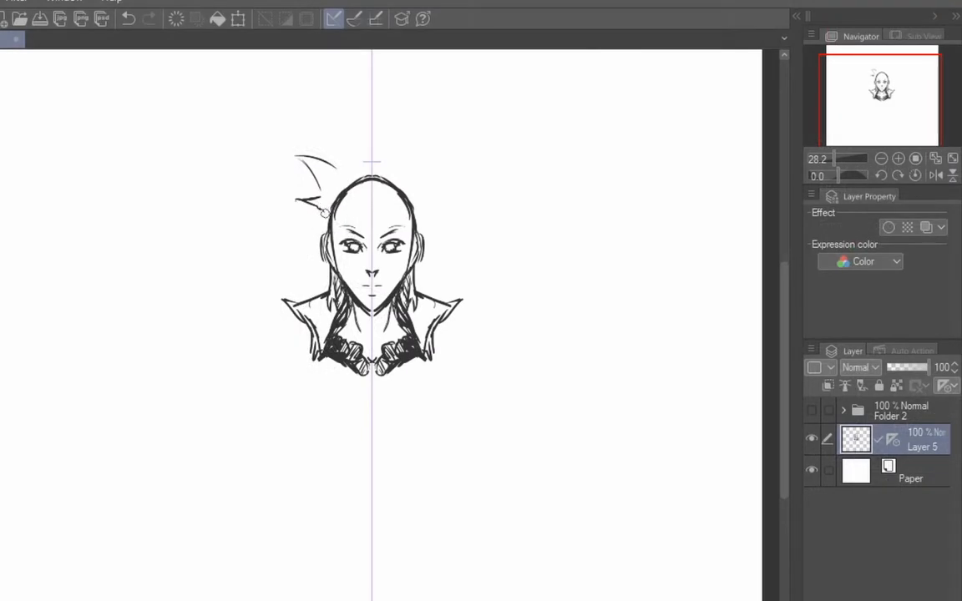
Step: Draw spiky hair strokes radiating from the top of the head
{"action": "left_click_drag", "start_coordinate": [320, 213], "coordinate": [300, 242]}
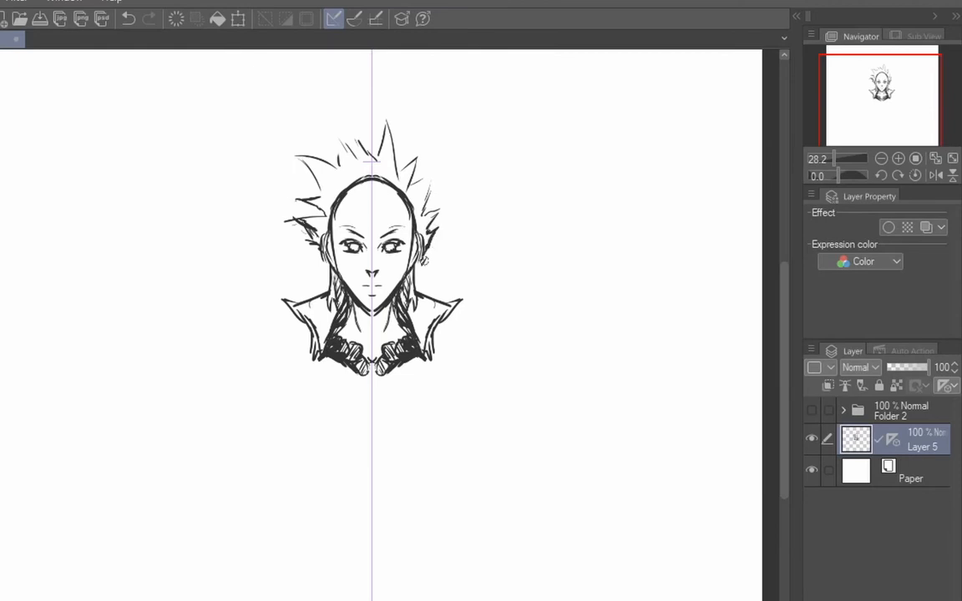
{"action": "left_click_drag", "start_coordinate": [421, 250], "coordinate": [417, 292]}
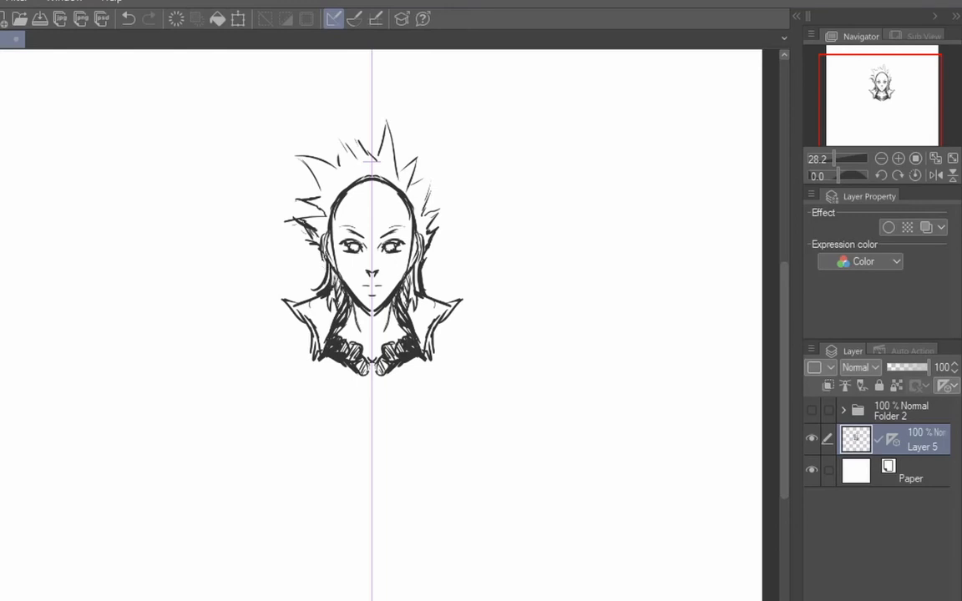
Step: Fade the Layer 5 face sketch down to 22% opacity
{"action": "left_click", "coordinate": [353, 17]}
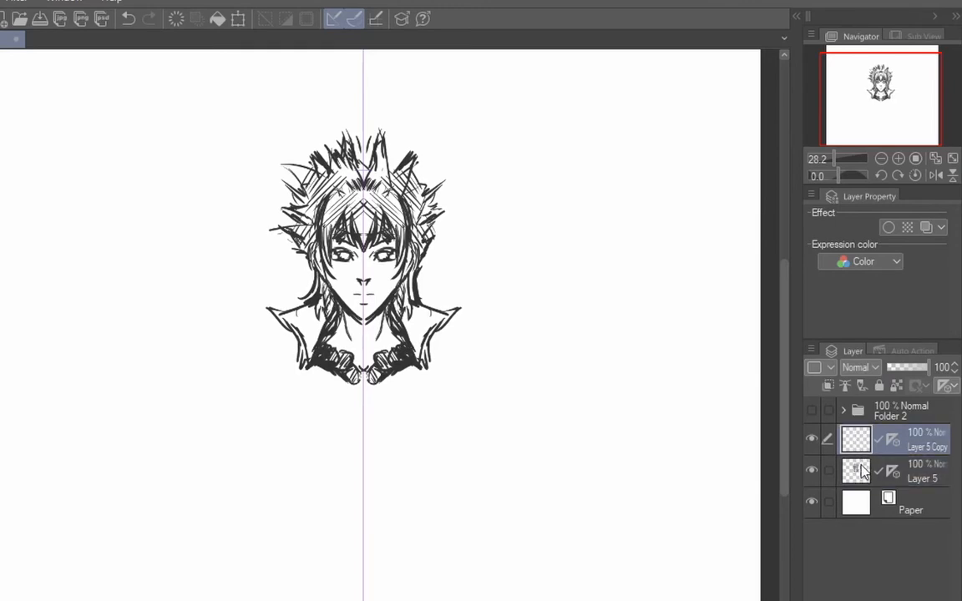
{"action": "left_click_drag", "start_coordinate": [935, 367], "coordinate": [898, 368]}
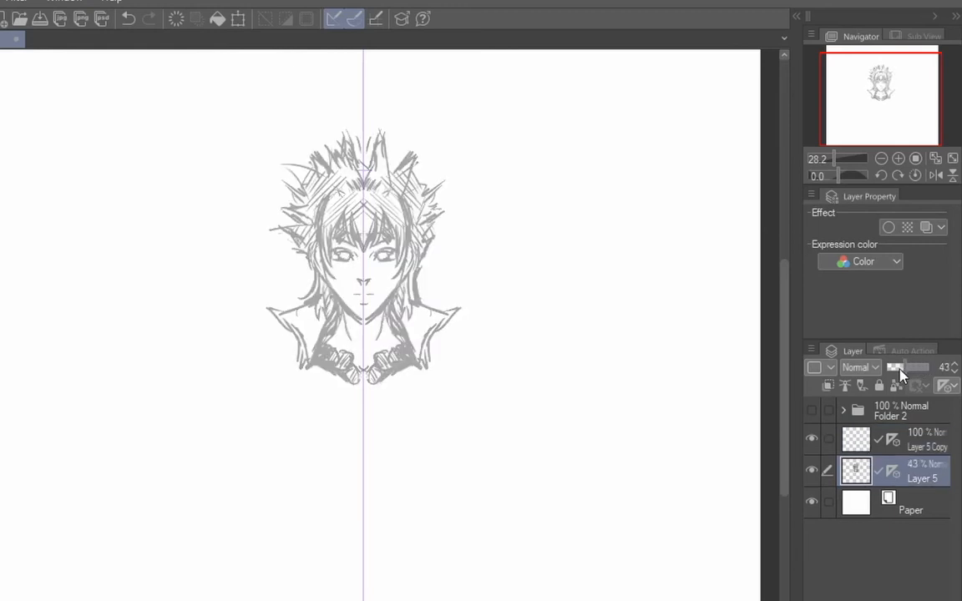
{"action": "left_click_drag", "start_coordinate": [915, 368], "coordinate": [852, 367]}
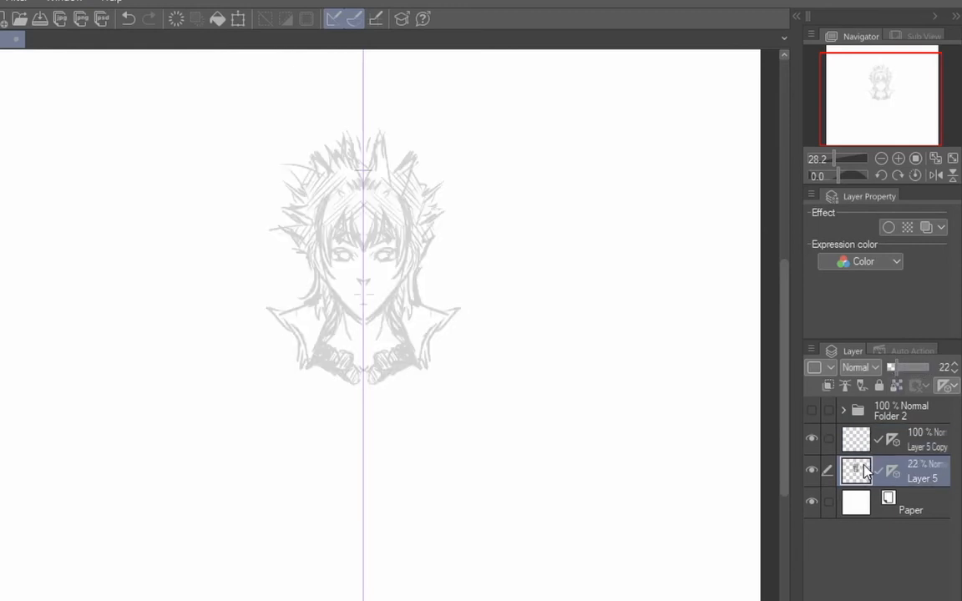
Step: Switch to Layer 5 Copy and ink a dark hair strand over the faded sketch
{"action": "left_click", "coordinate": [922, 437]}
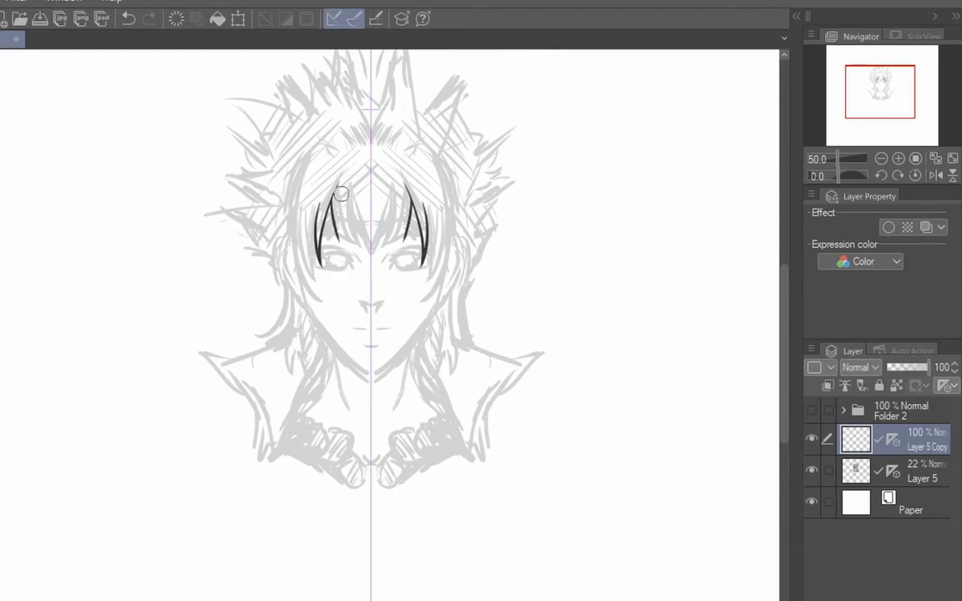
{"action": "left_click_drag", "start_coordinate": [338, 194], "coordinate": [386, 257]}
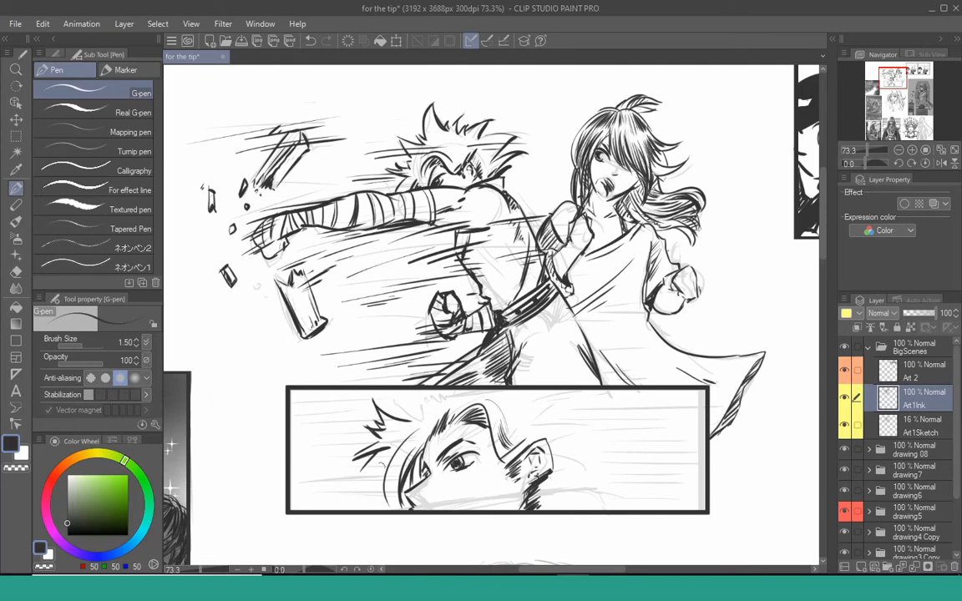
Step: Draw horizontal G-pen speed-line strokes streaking behind the boy's face in the lower panel
{"action": "left_click_drag", "start_coordinate": [380, 459], "coordinate": [364, 509]}
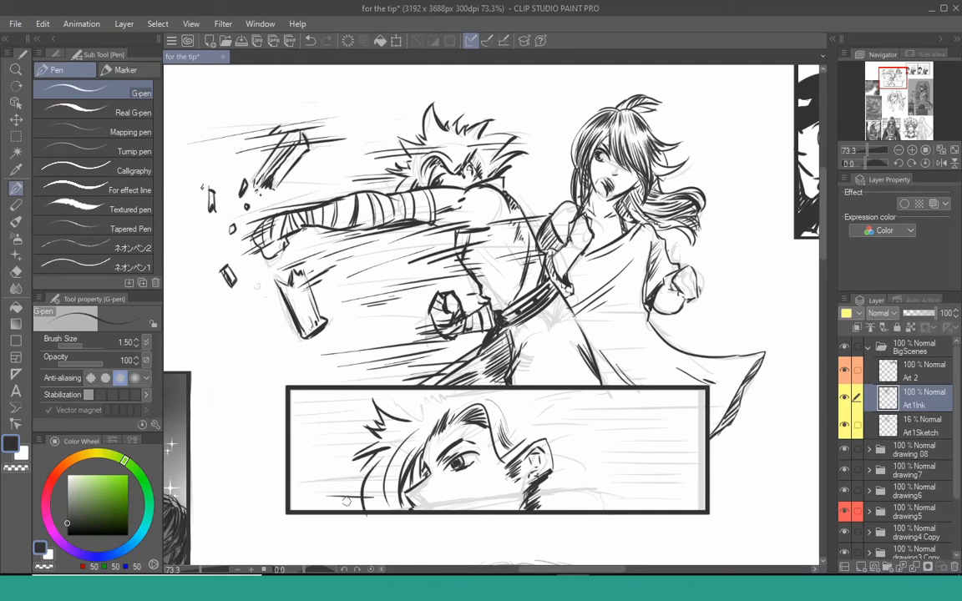
{"action": "mouse_move", "coordinate": [321, 482]}
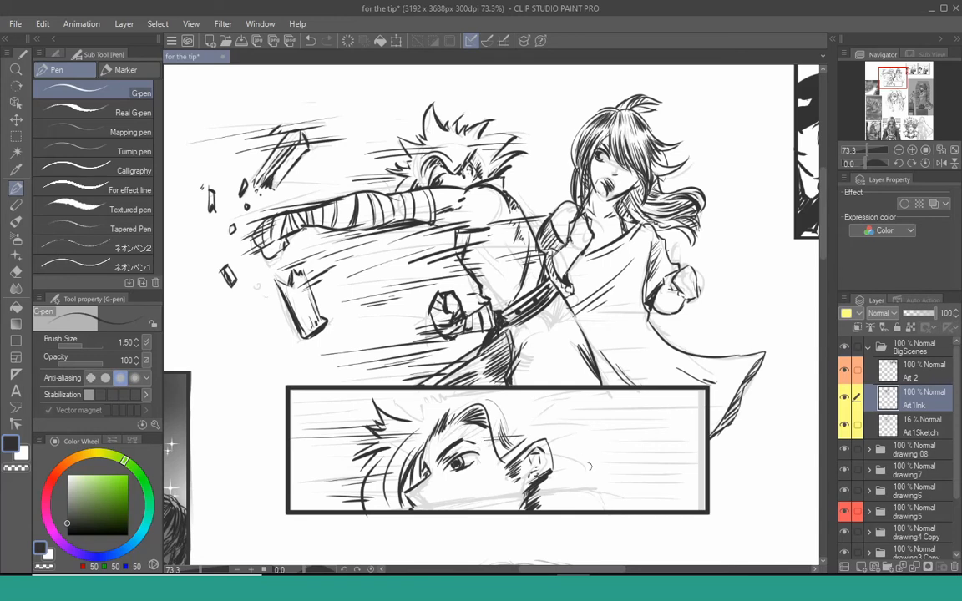
{"action": "left_click_drag", "start_coordinate": [510, 492], "coordinate": [567, 484]}
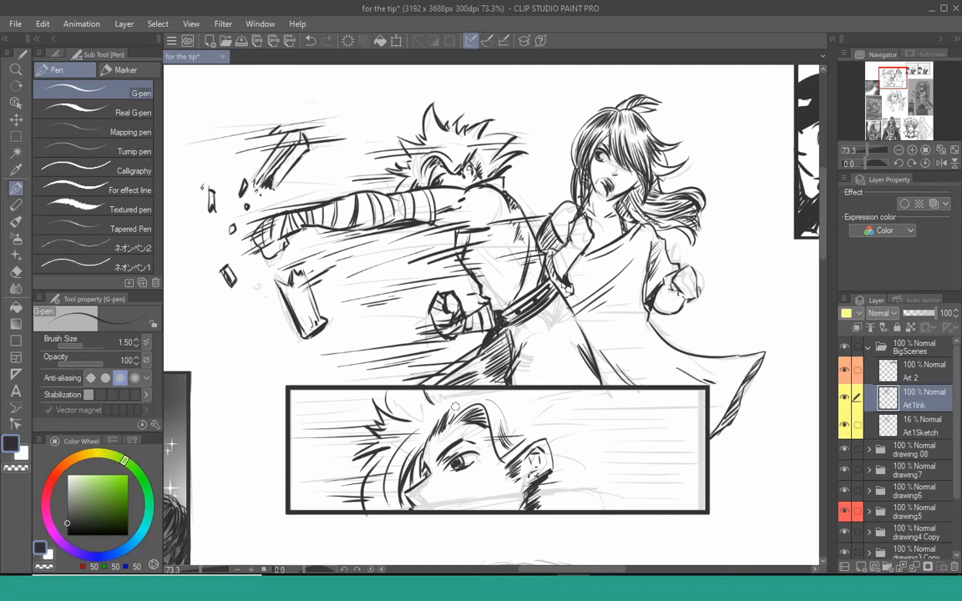
{"action": "mouse_move", "coordinate": [530, 391]}
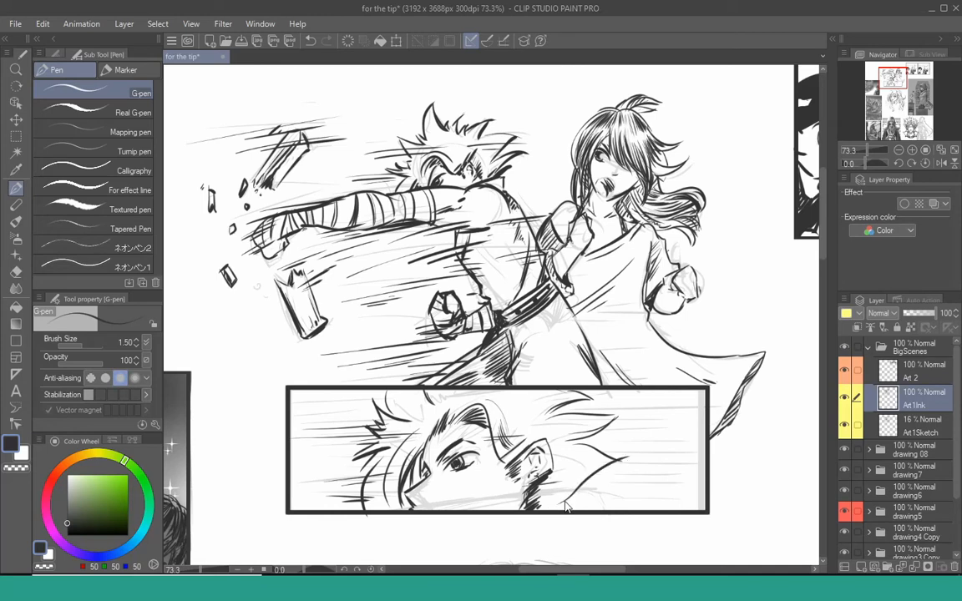
{"action": "left_click_drag", "start_coordinate": [551, 509], "coordinate": [626, 464]}
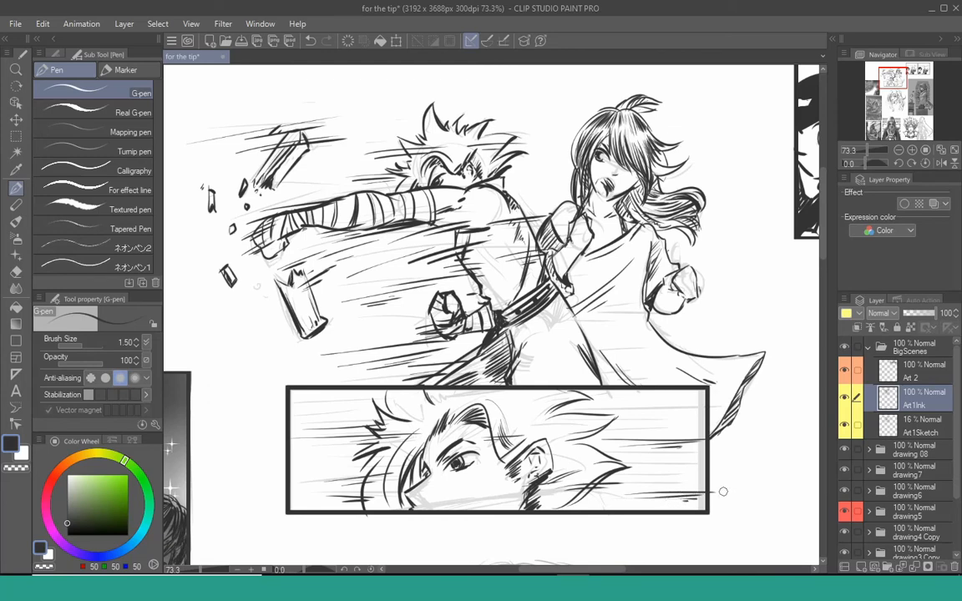
{"action": "left_click", "coordinate": [15, 187]}
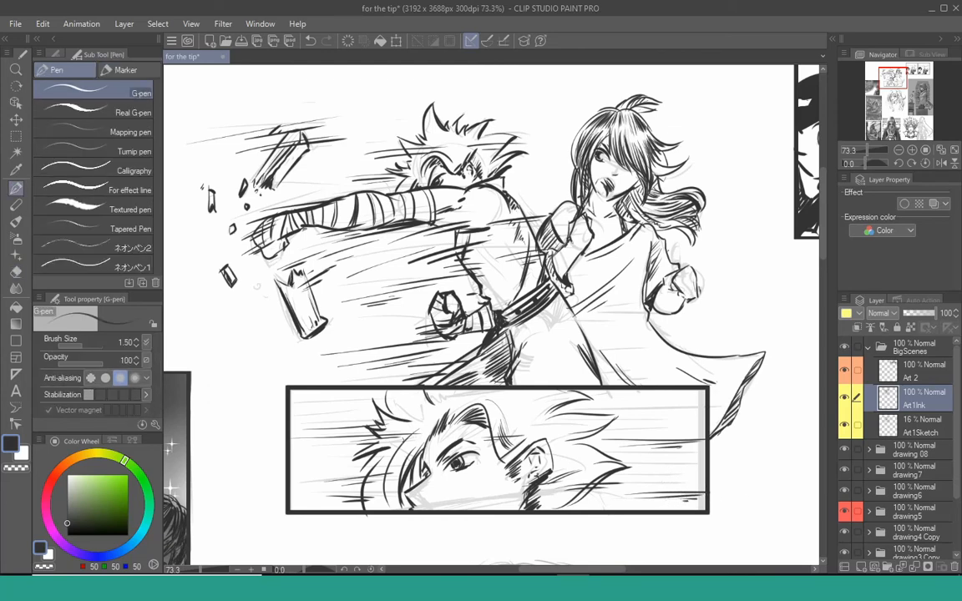
{"action": "mouse_move", "coordinate": [337, 413]}
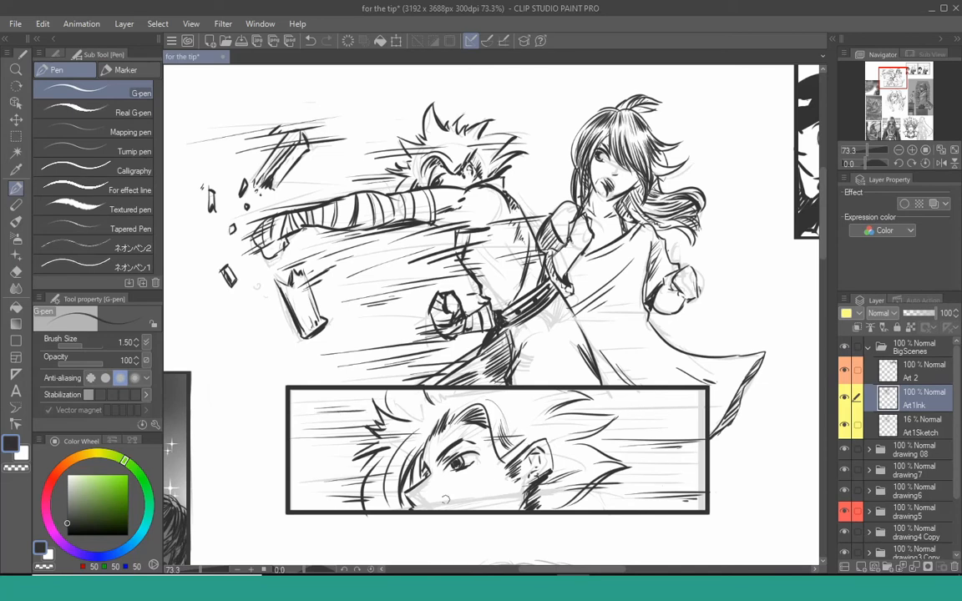
{"action": "left_click_drag", "start_coordinate": [442, 499], "coordinate": [550, 494]}
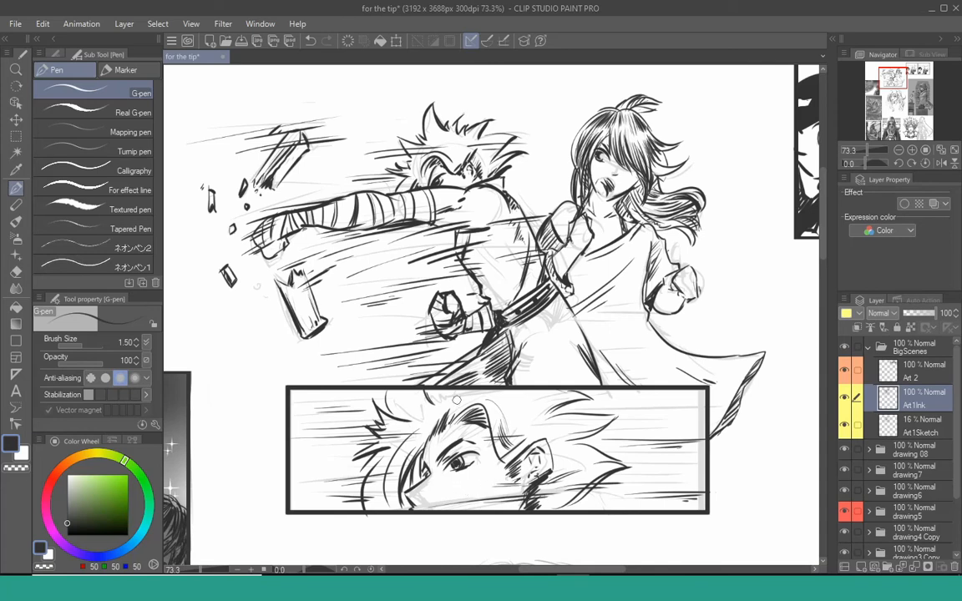
{"action": "mouse_move", "coordinate": [421, 407]}
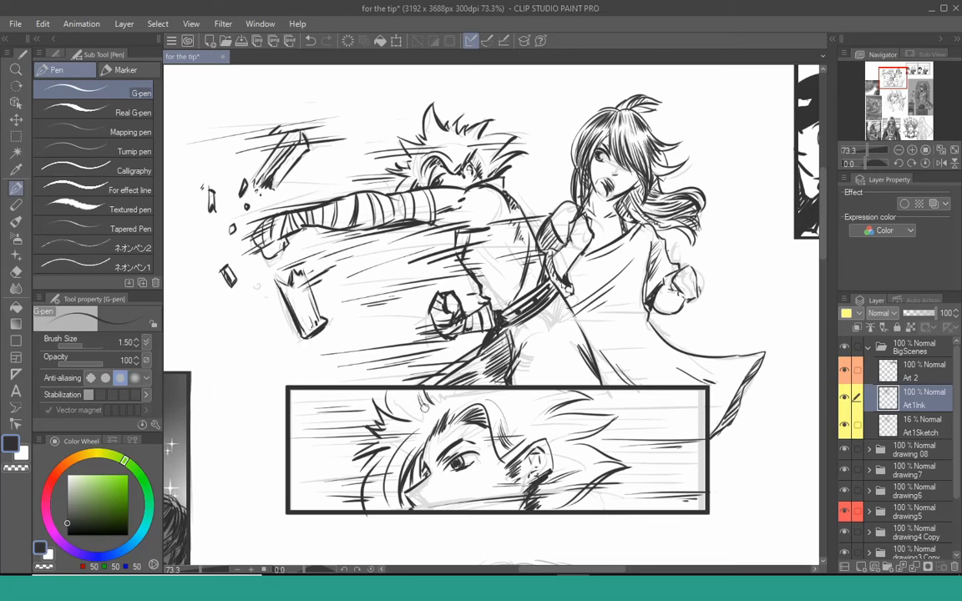
{"action": "mouse_move", "coordinate": [418, 405]}
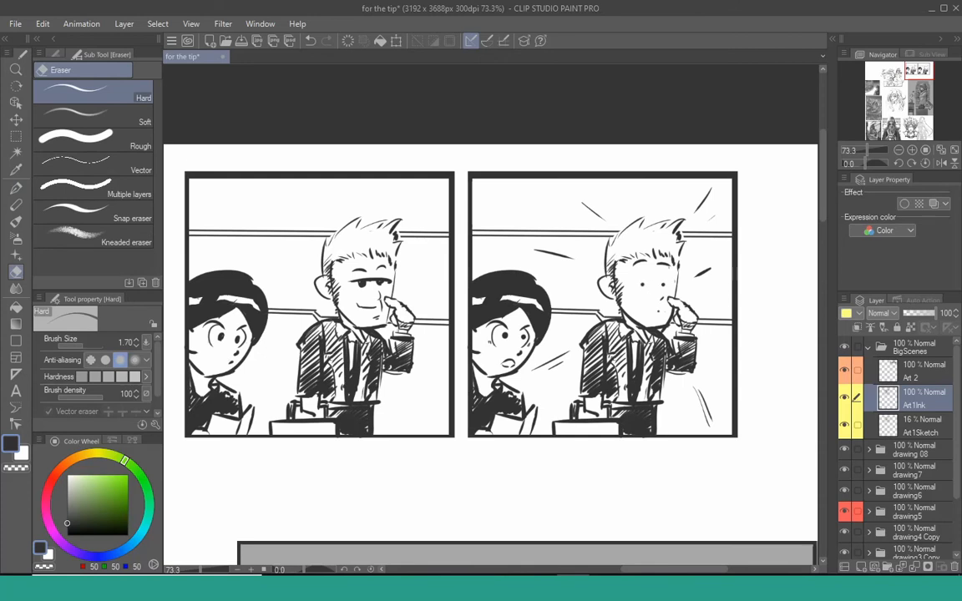
Step: Switch to the Art 2 layer and zoom out to show the watering-can illustration
{"action": "left_click", "coordinate": [915, 371]}
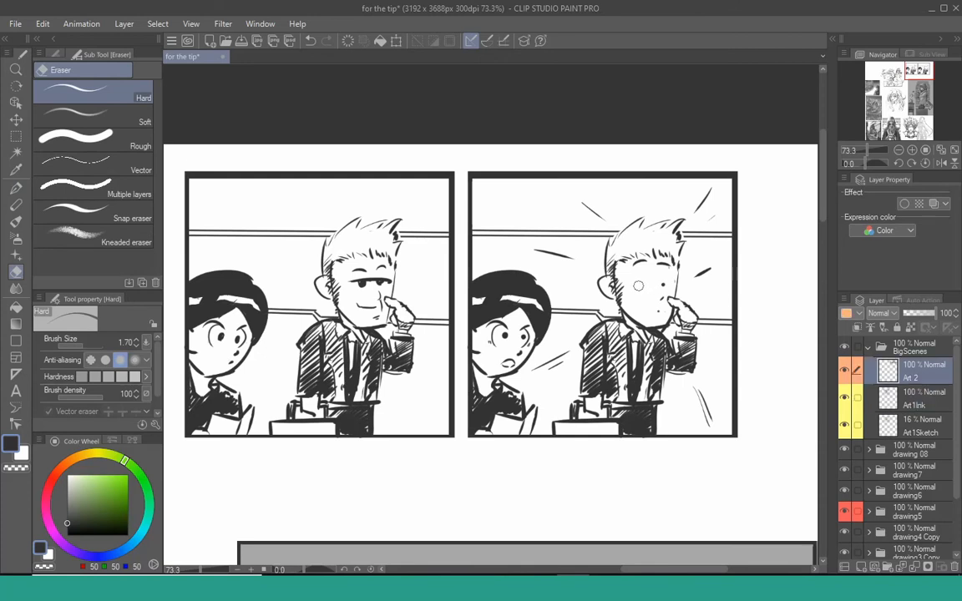
{"action": "left_click", "coordinate": [15, 189]}
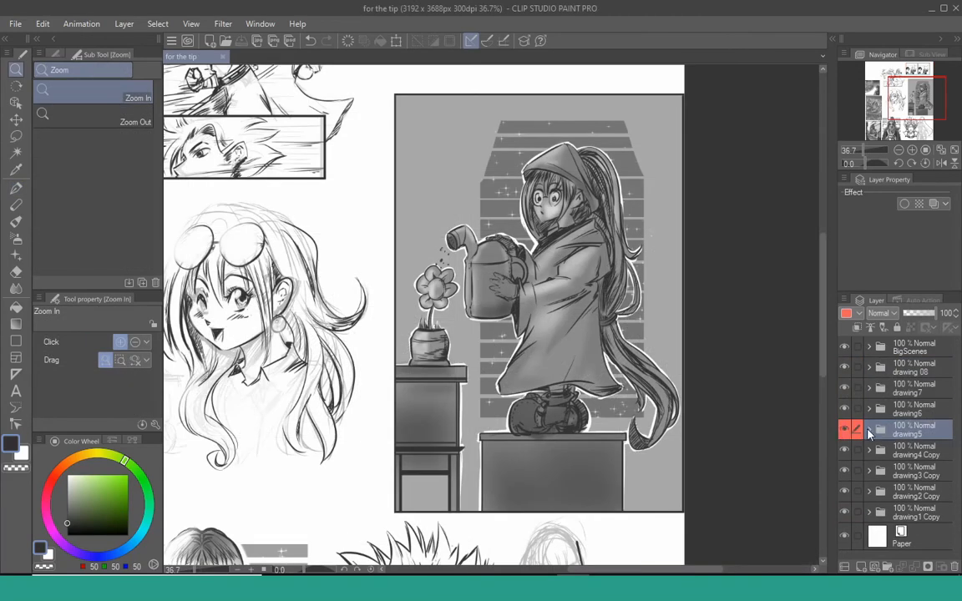
{"action": "left_click", "coordinate": [868, 411]}
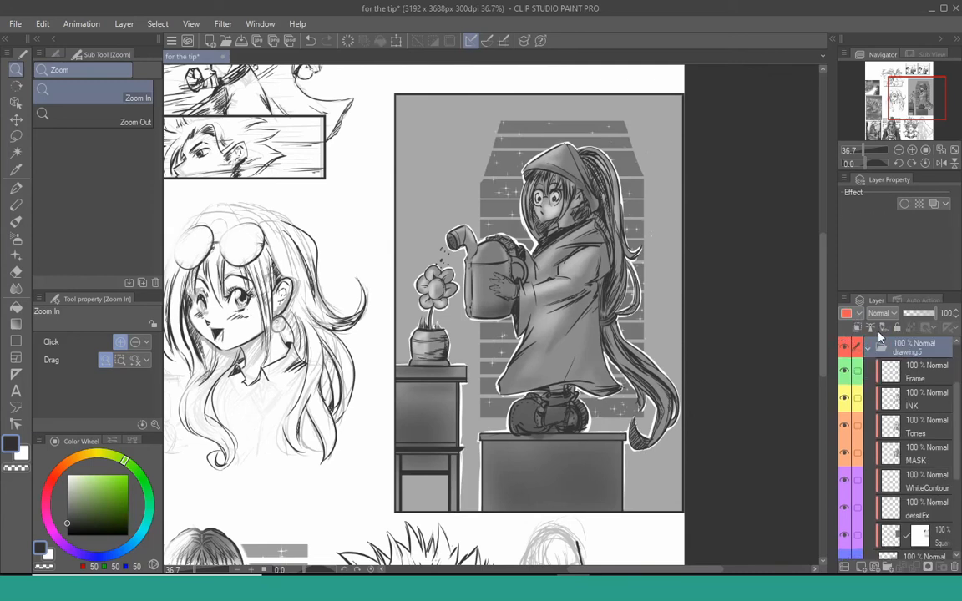
{"action": "left_click", "coordinate": [848, 344]}
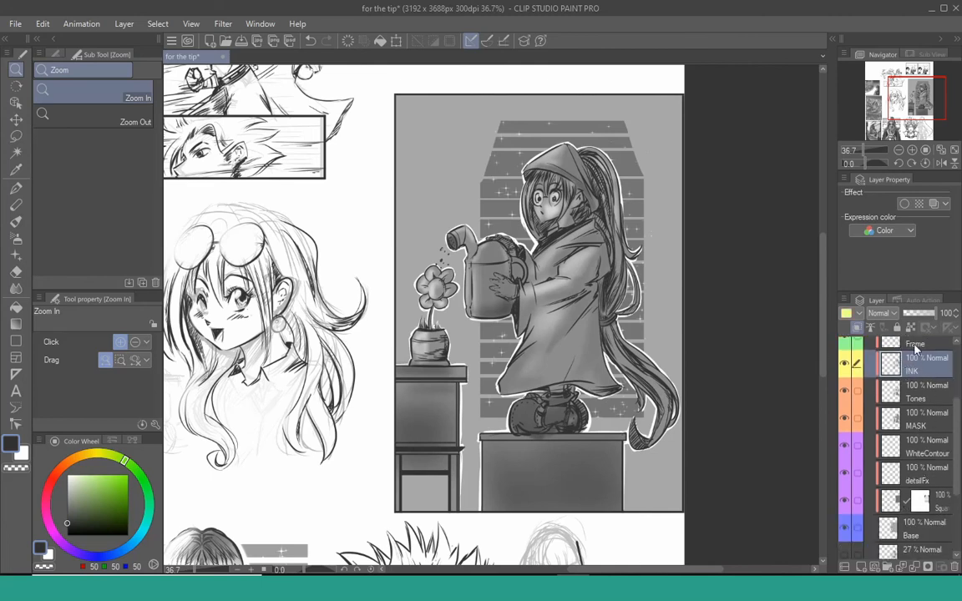
{"action": "left_click", "coordinate": [915, 529]}
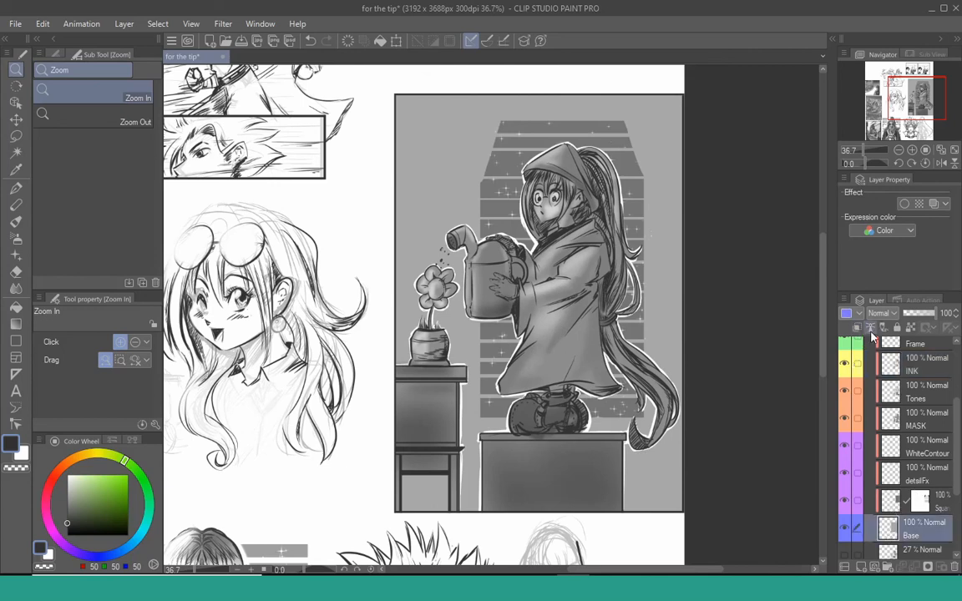
{"action": "mouse_move", "coordinate": [873, 329]}
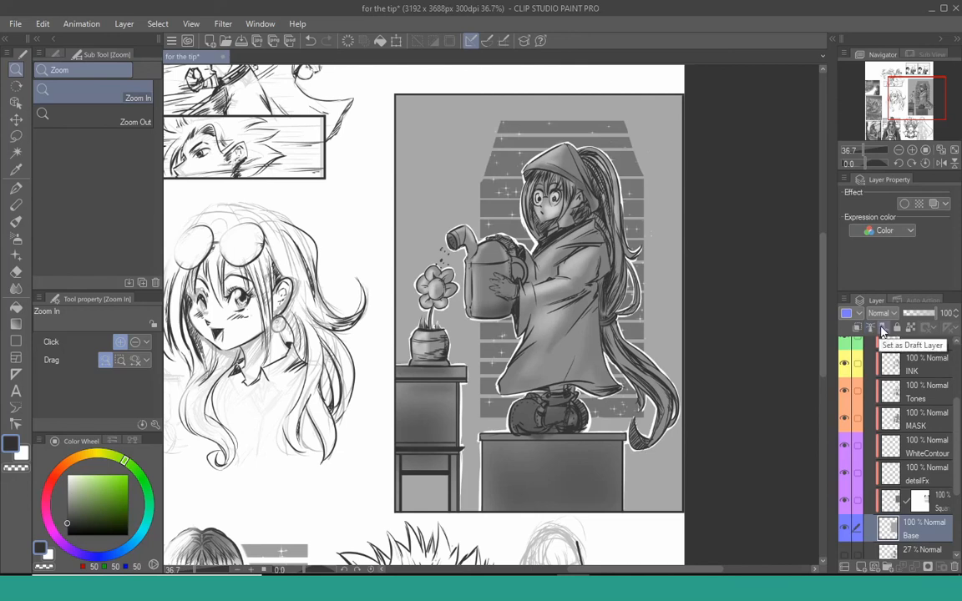
{"action": "mouse_move", "coordinate": [913, 327]}
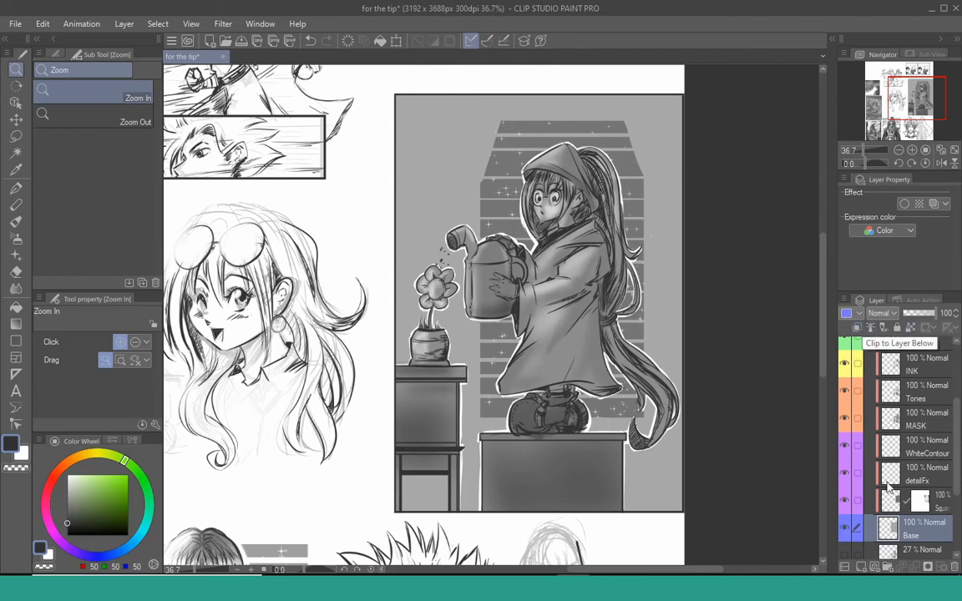
{"action": "mouse_move", "coordinate": [888, 521]}
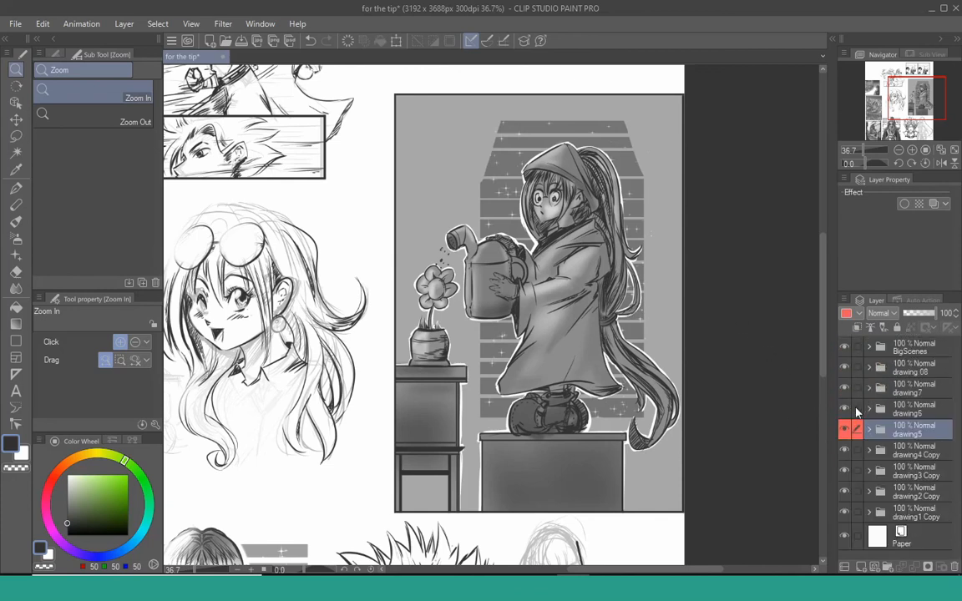
{"action": "left_click", "coordinate": [868, 409]}
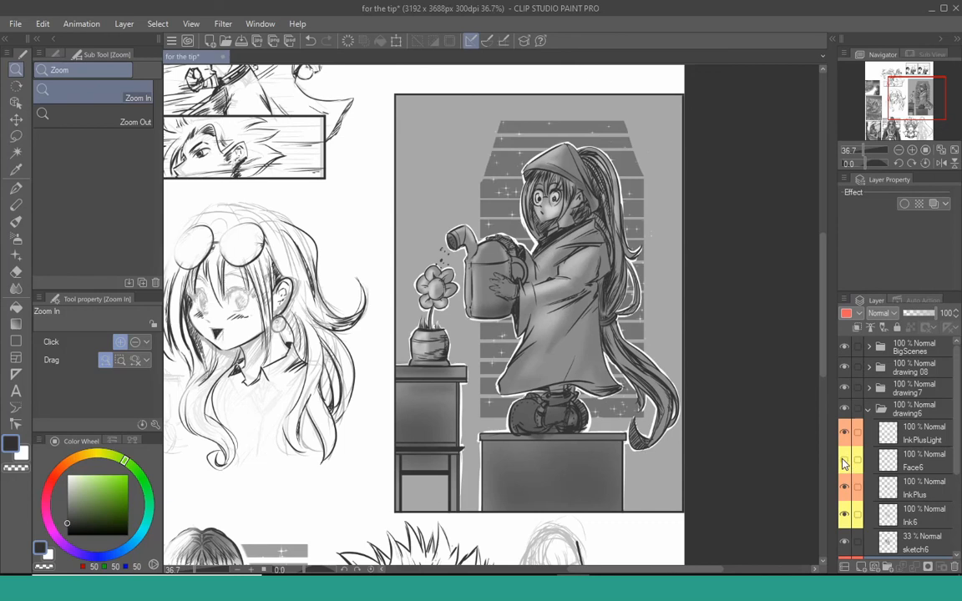
{"action": "left_click", "coordinate": [844, 431]}
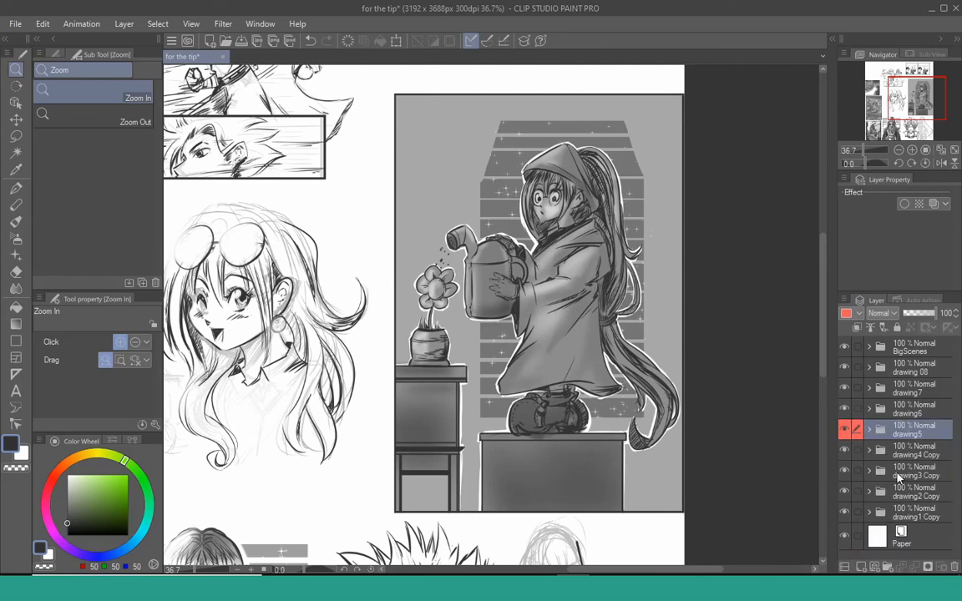
{"action": "left_click", "coordinate": [868, 490]}
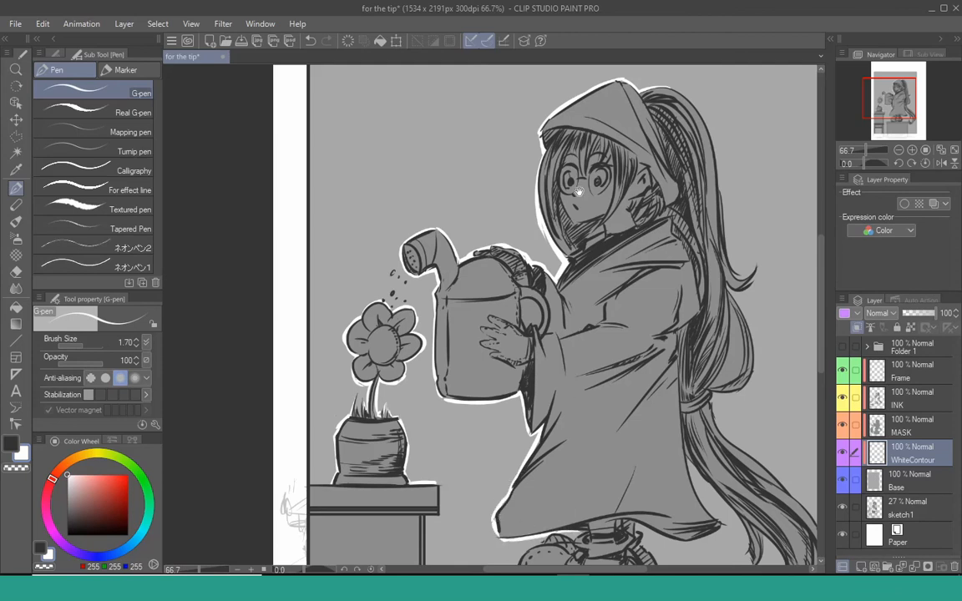
Step: Scroll the Layer palette and make the MASK layer active for erasing
{"action": "scroll", "scroll_direction": "down", "scroll_amount": 3}
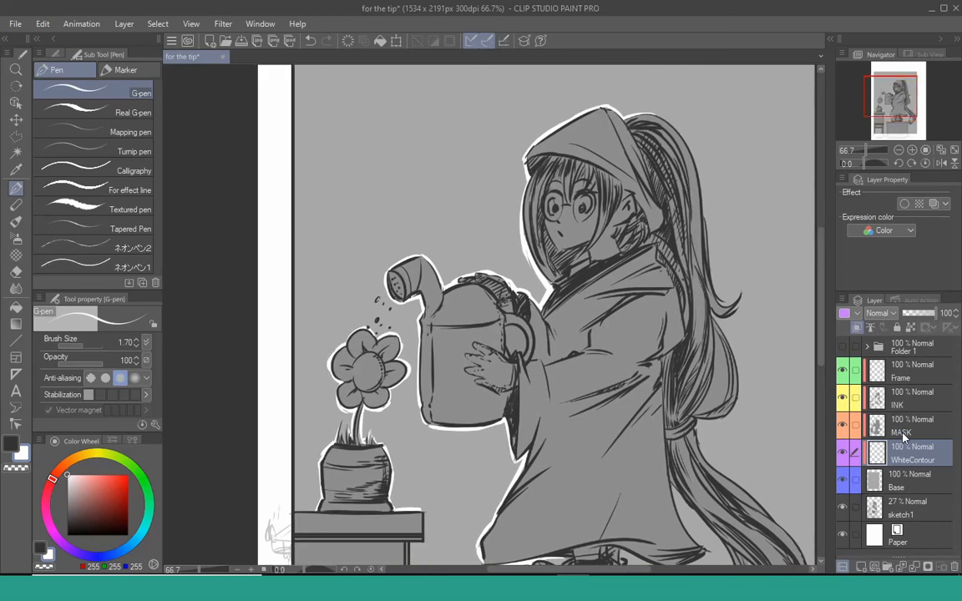
{"action": "left_click", "coordinate": [910, 426]}
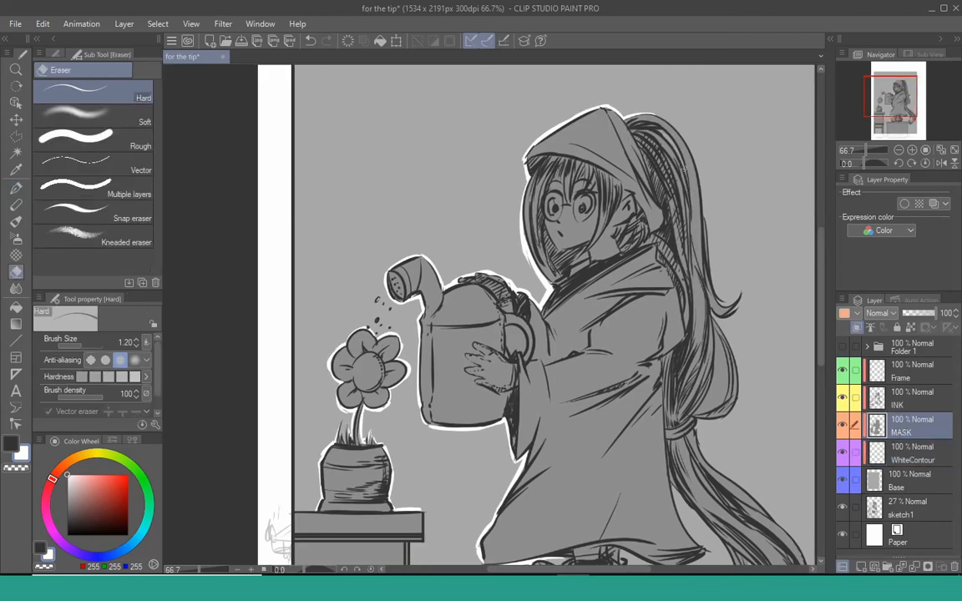